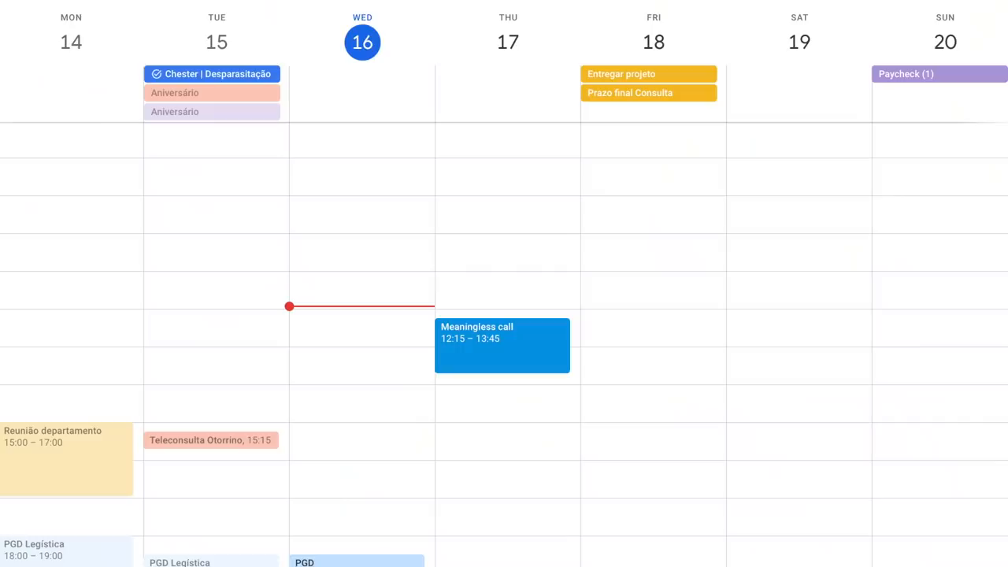
Show the Google Calendar week of Feb 24 – Mar 2, 2019 with its colour-coded blocks.
left_click(502, 345)
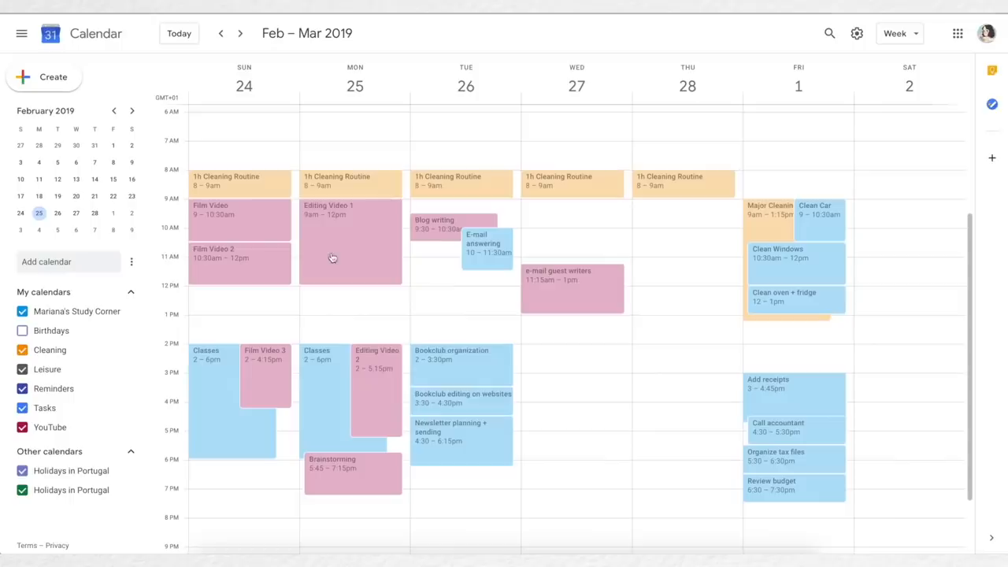
Title the Friday, January 8, 09:00 event 'Dentist appointme'.
type("Dentist appointme")
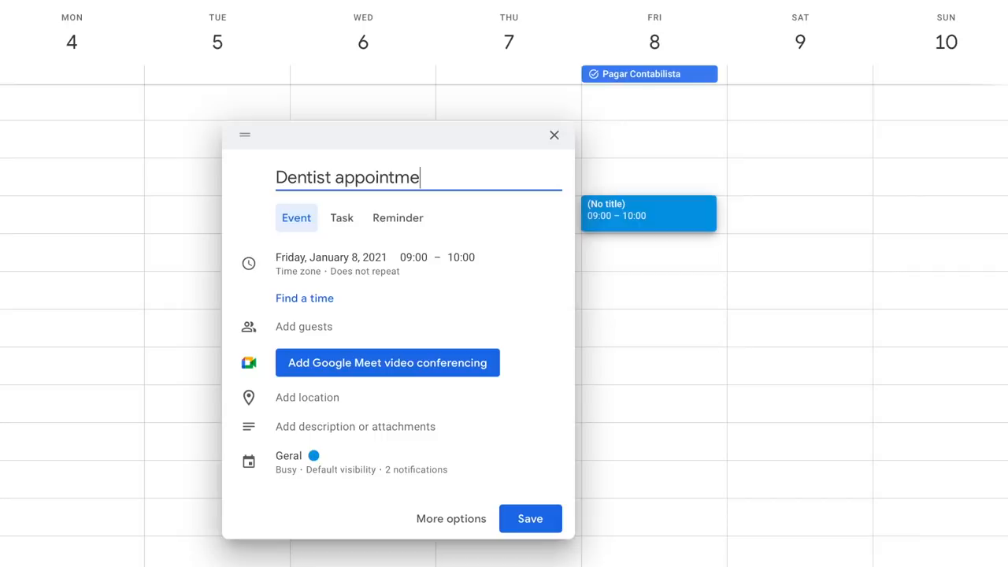
left_click(530, 518)
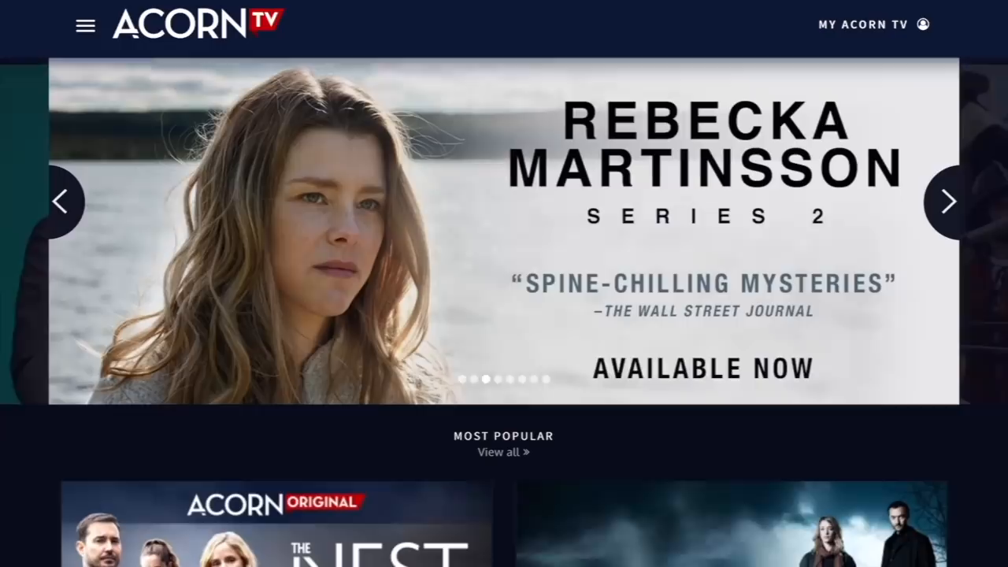
Scroll the Acorn TV home page to the Most Popular row with Midsomer Murders and The Nest.
scroll("down", 3)
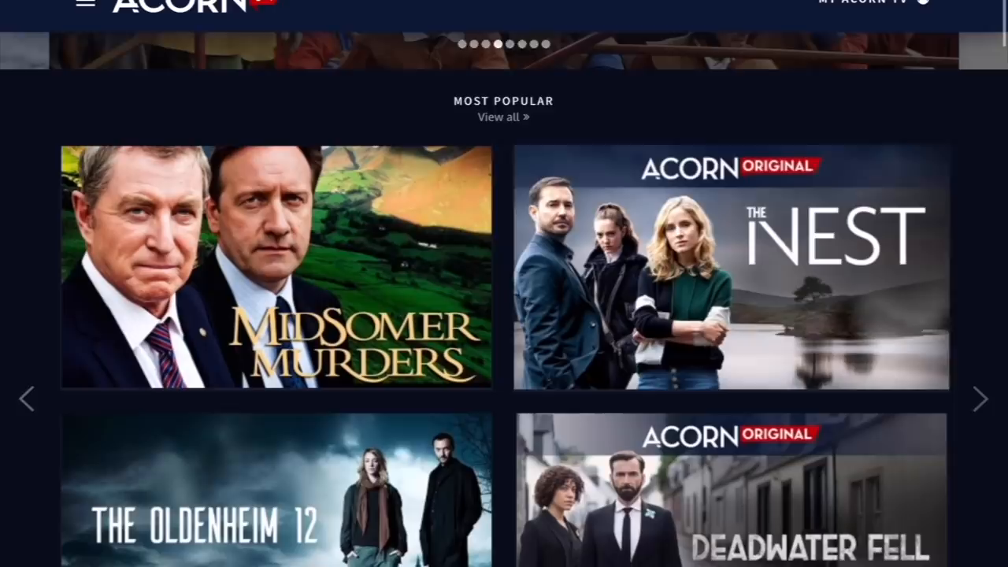
Scroll past the Upgrade to Annual banner and Summer Escapes to Recently Added.
scroll("down", 3)
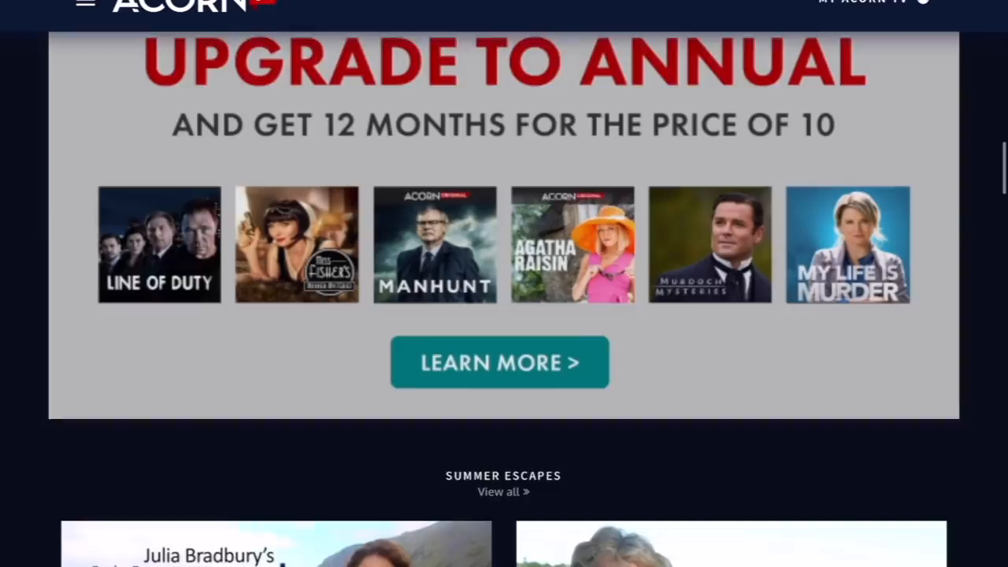
scroll("down", 3)
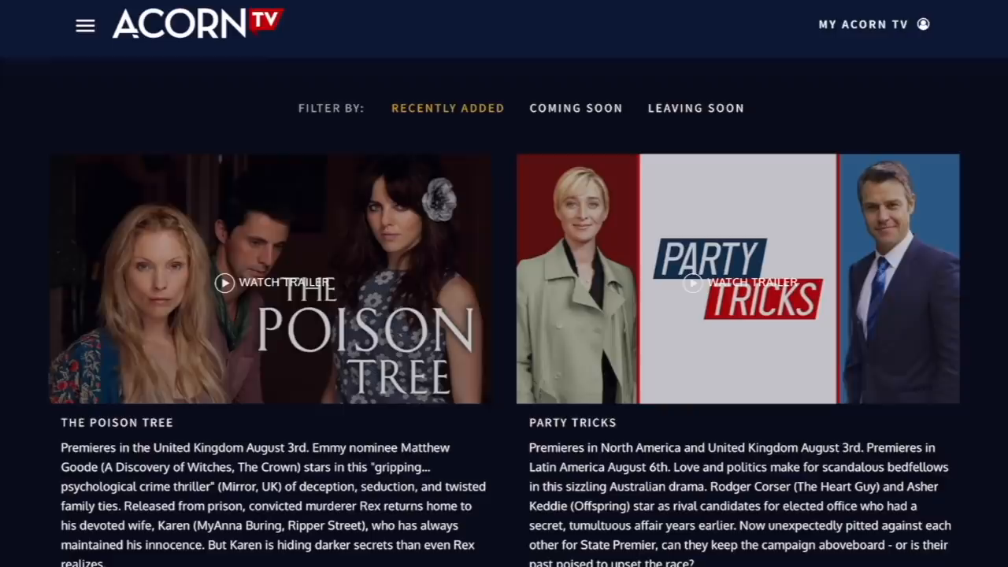
Scroll Recently Added down to Elizabeth Is Missing, Straight Forward and Balthazar.
scroll("down", 3)
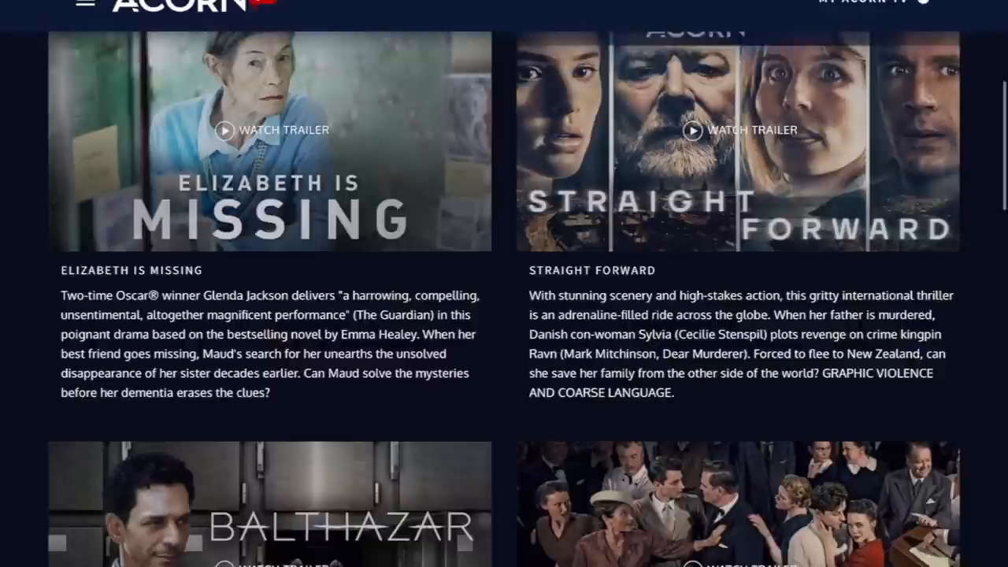